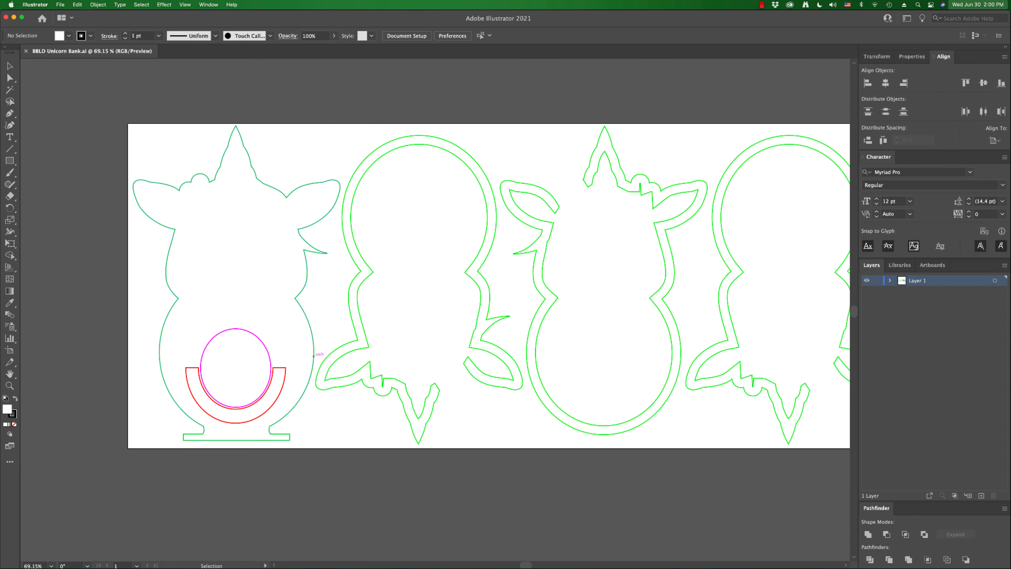
Scroll the artboard right to reveal the slot arches, door oval and knob circle
{"action": "scroll", "scroll_direction": "right", "scroll_amount": 3}
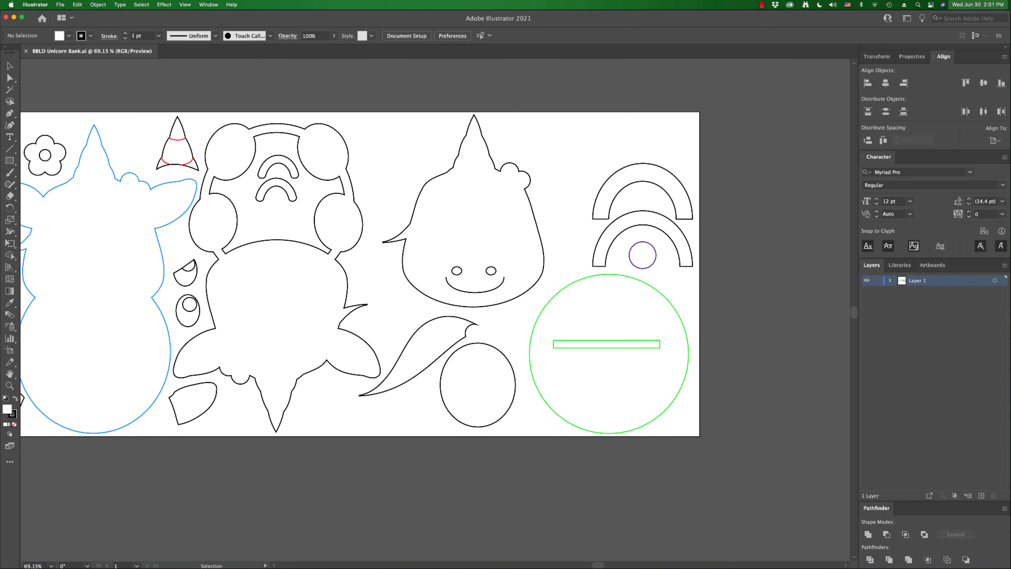
Move the lower half-circle slot arch onto the upper one so they overlap
{"action": "left_click", "coordinate": [477, 385]}
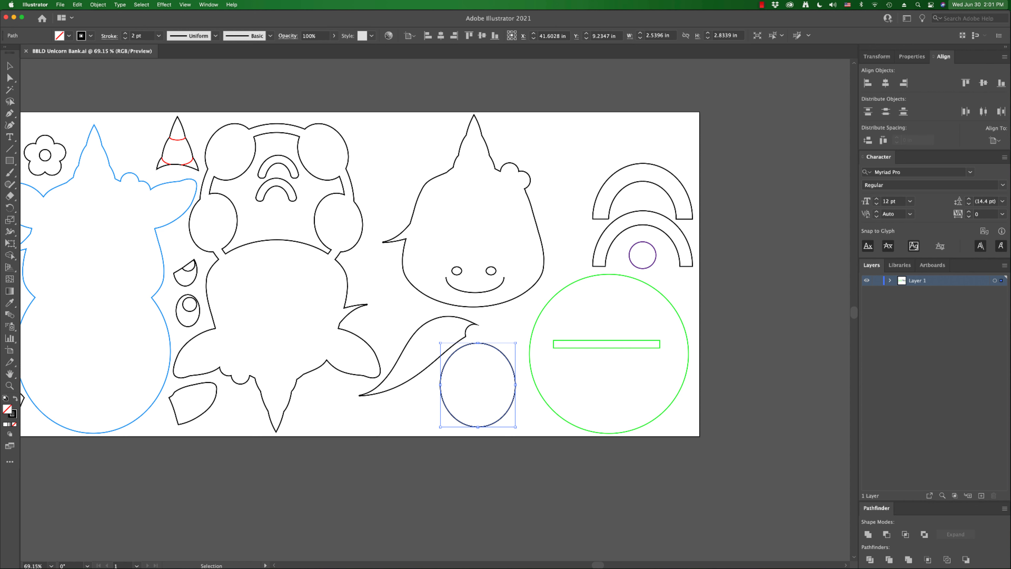
{"action": "left_click", "coordinate": [623, 187]}
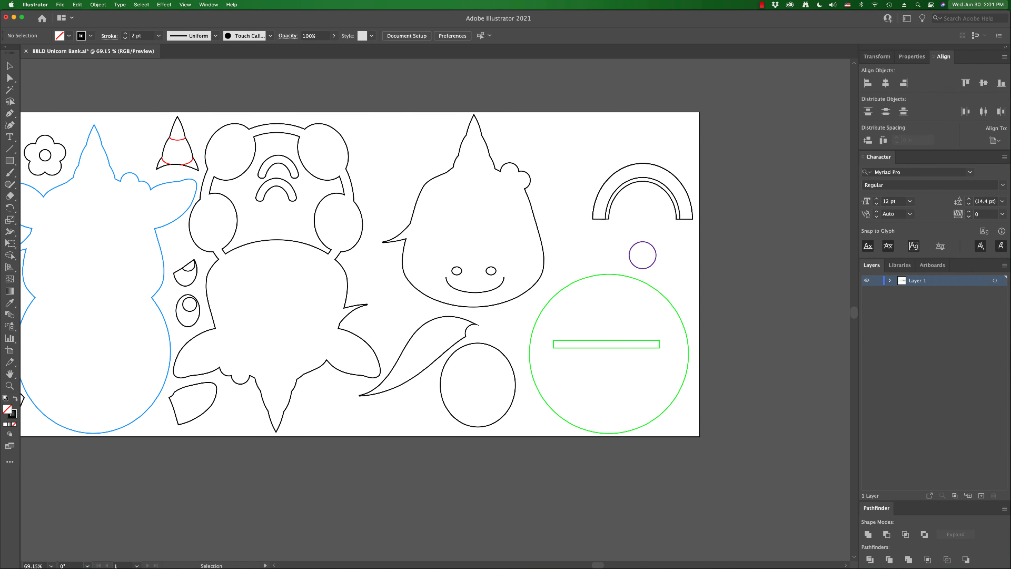
Rotate the stacked arches 180°, seat the door oval in the opening and centre the knob circle on it
{"action": "left_click", "coordinate": [641, 190]}
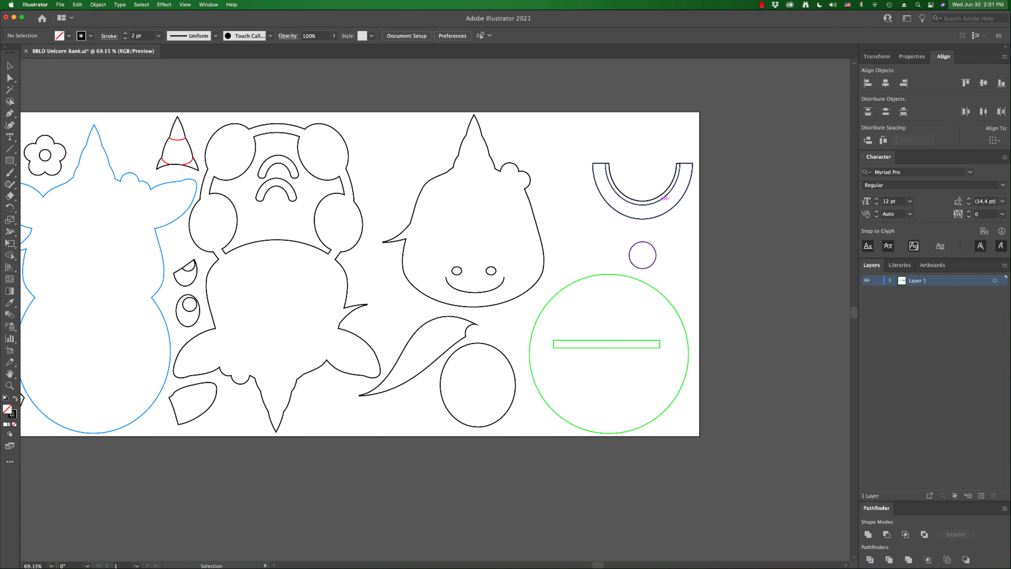
{"action": "left_click", "coordinate": [640, 187]}
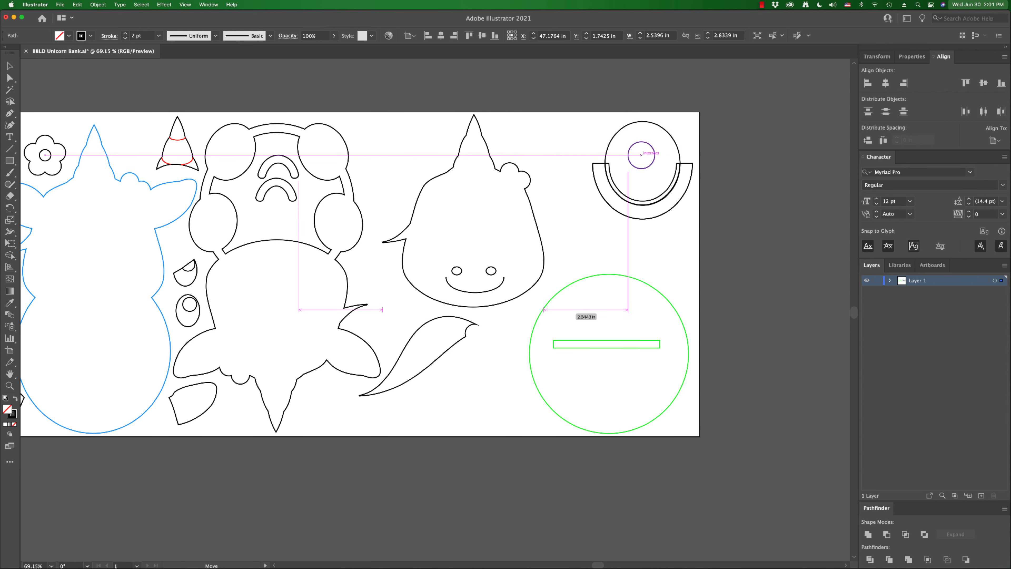
{"action": "left_click", "coordinate": [640, 154]}
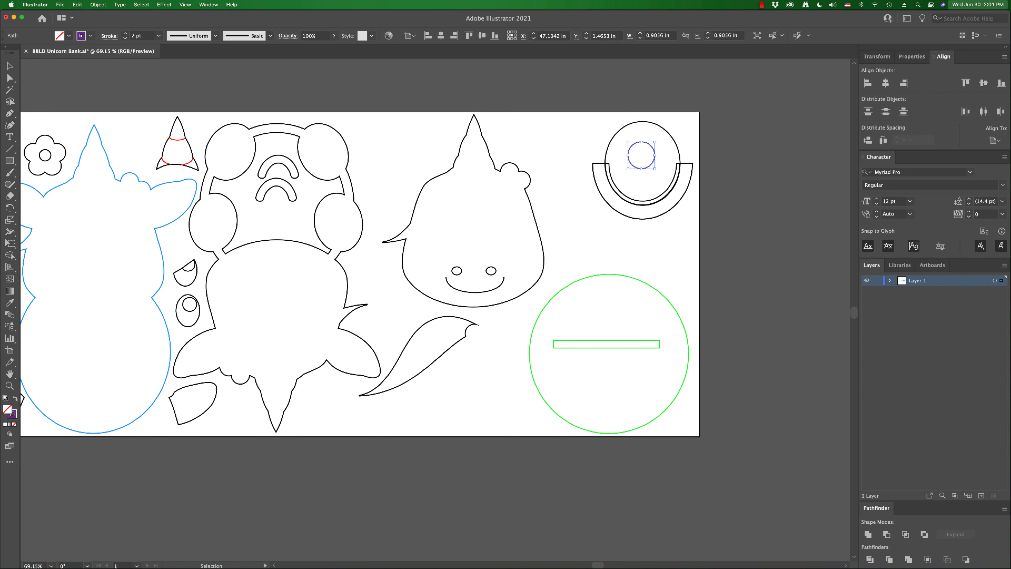